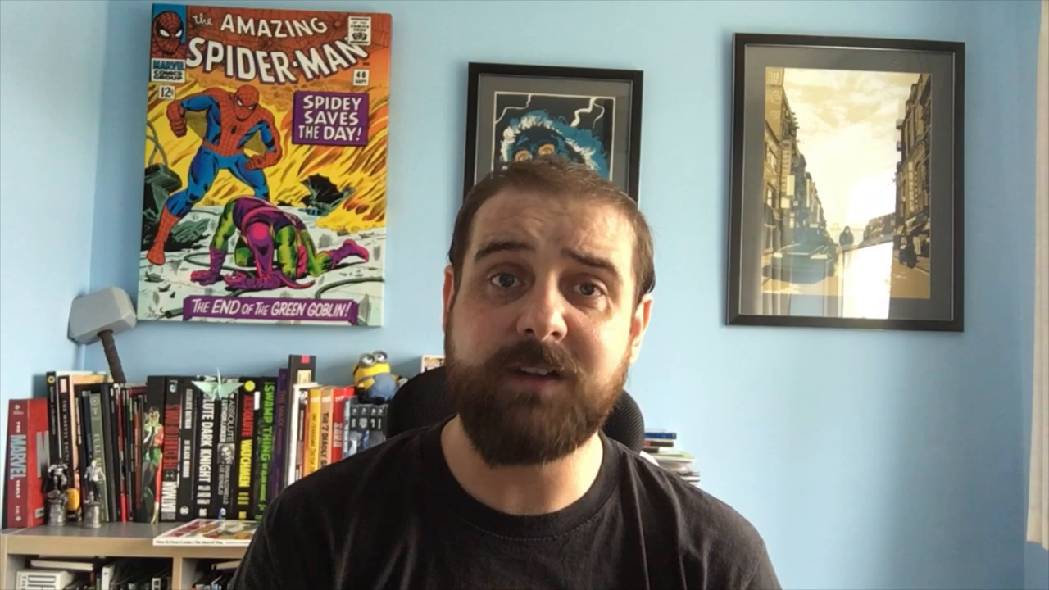
- Click on the canvas of page 10 to start outlining the spaceship panel
{"action": "left_click", "coordinate": [470, 576]}
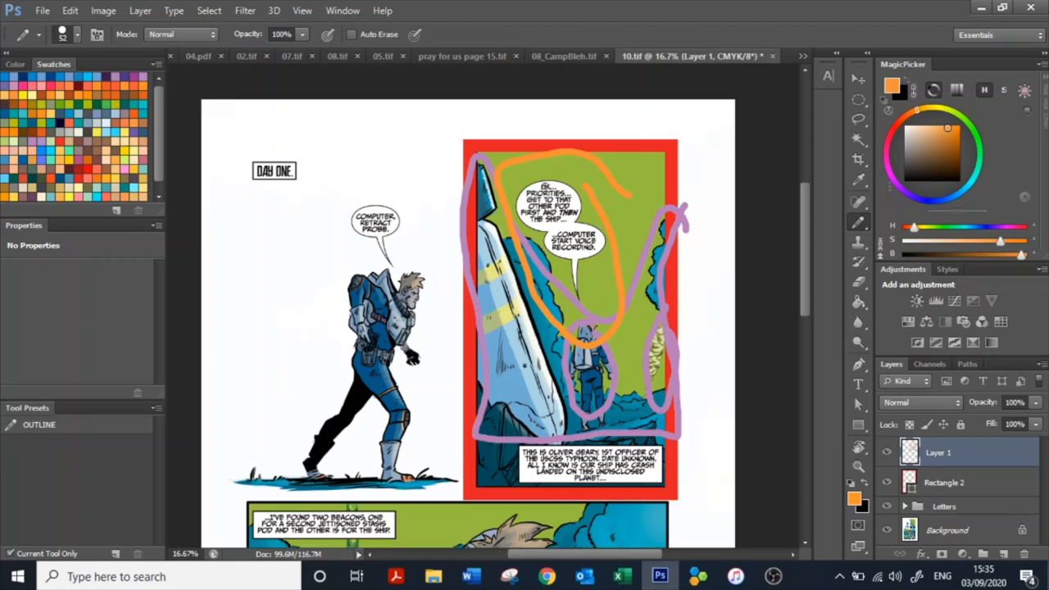
- Drag out the red mark dividing the ninja spread's two pages
{"action": "left_click_drag", "start_coordinate": [508, 418], "coordinate": [693, 508]}
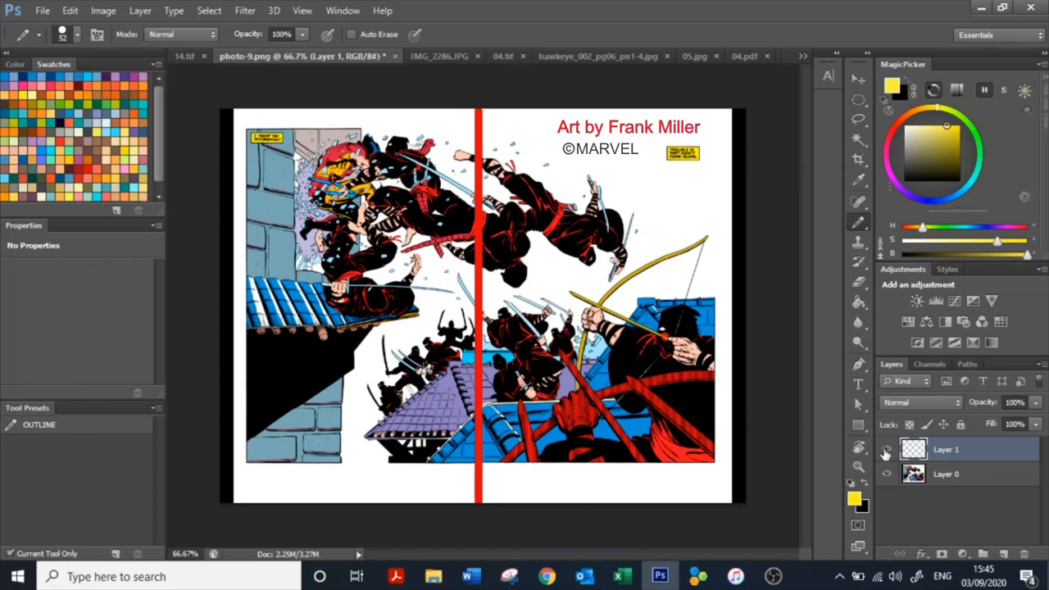
{"action": "left_click", "coordinate": [887, 449]}
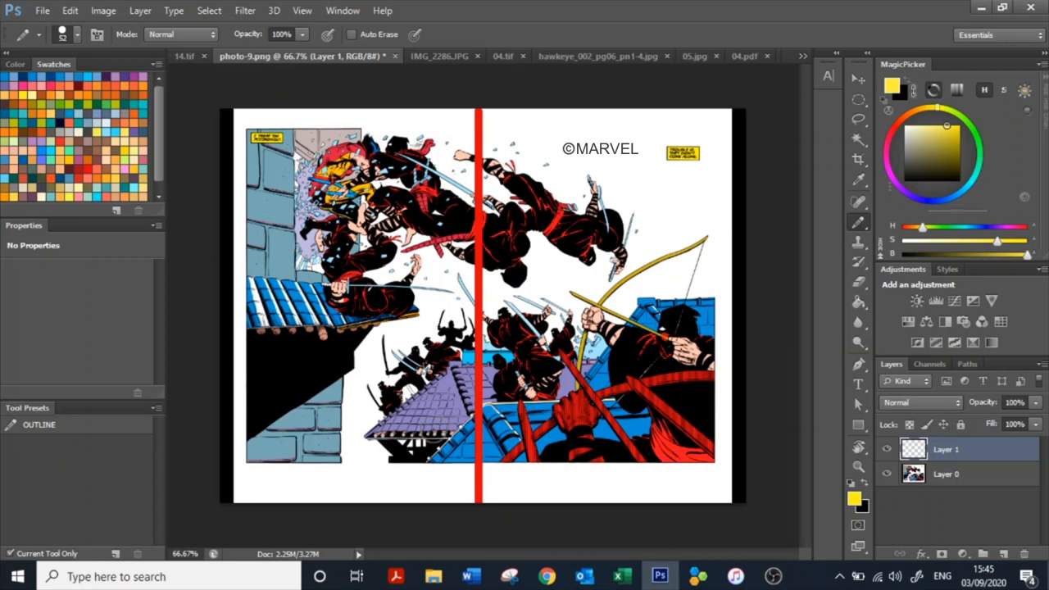
{"action": "left_click", "coordinate": [345, 56]}
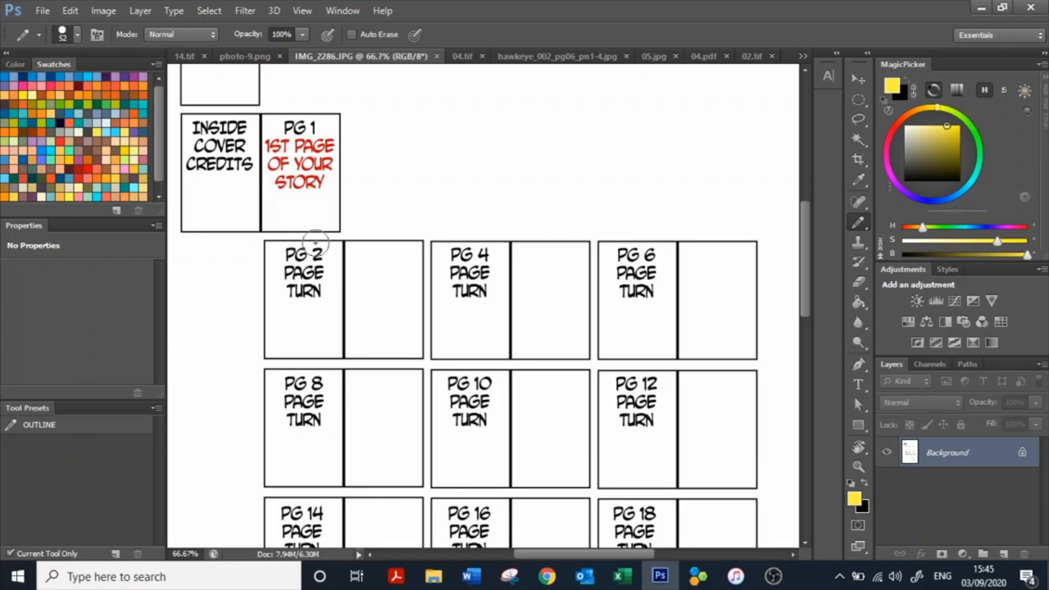
{"action": "scroll", "scroll_direction": "down", "scroll_amount": 3}
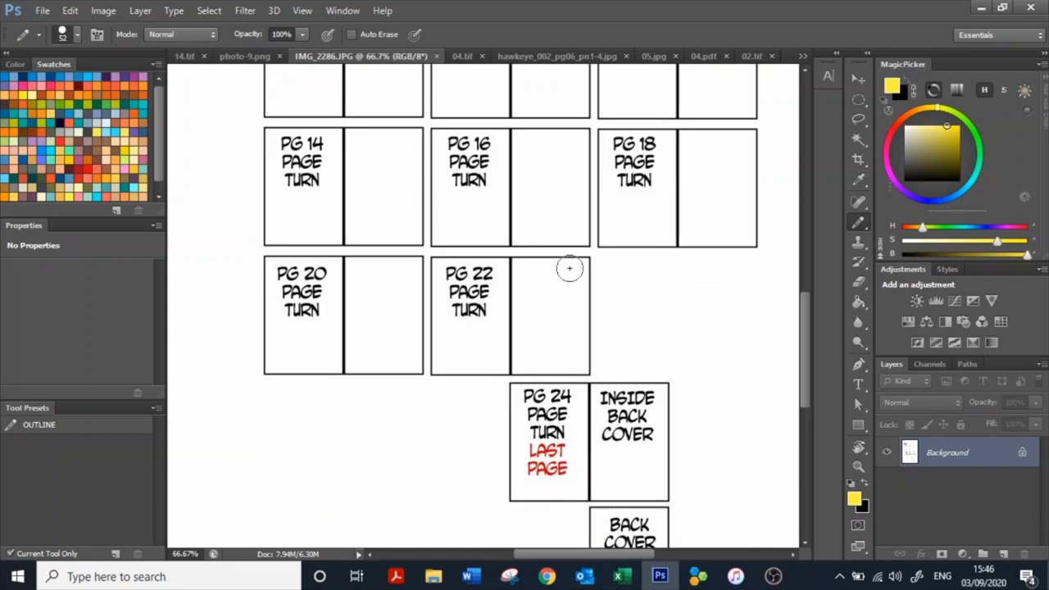
{"action": "left_click", "coordinate": [459, 55]}
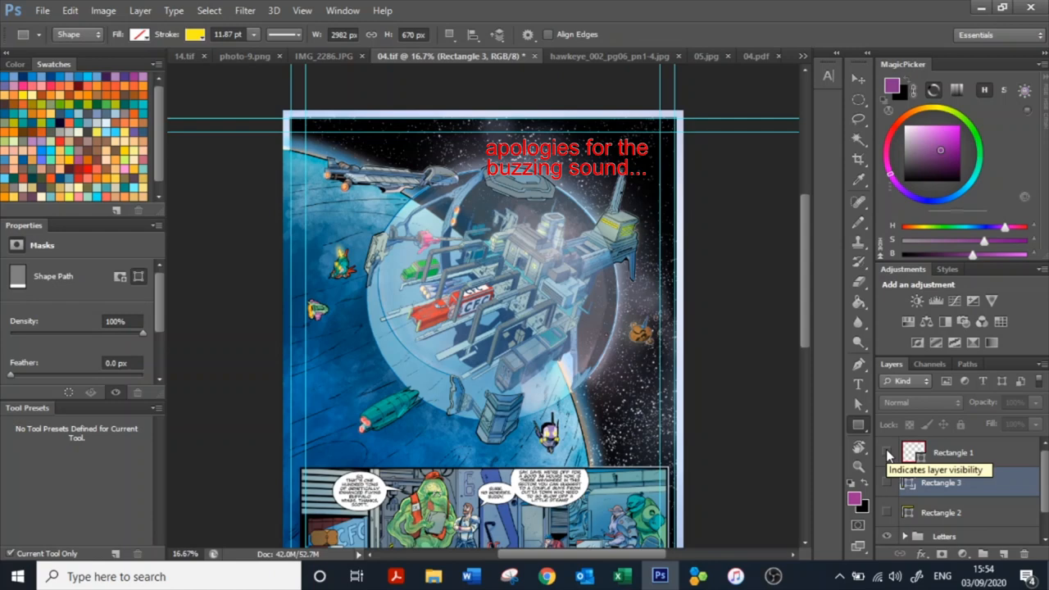
{"action": "left_click", "coordinate": [886, 483]}
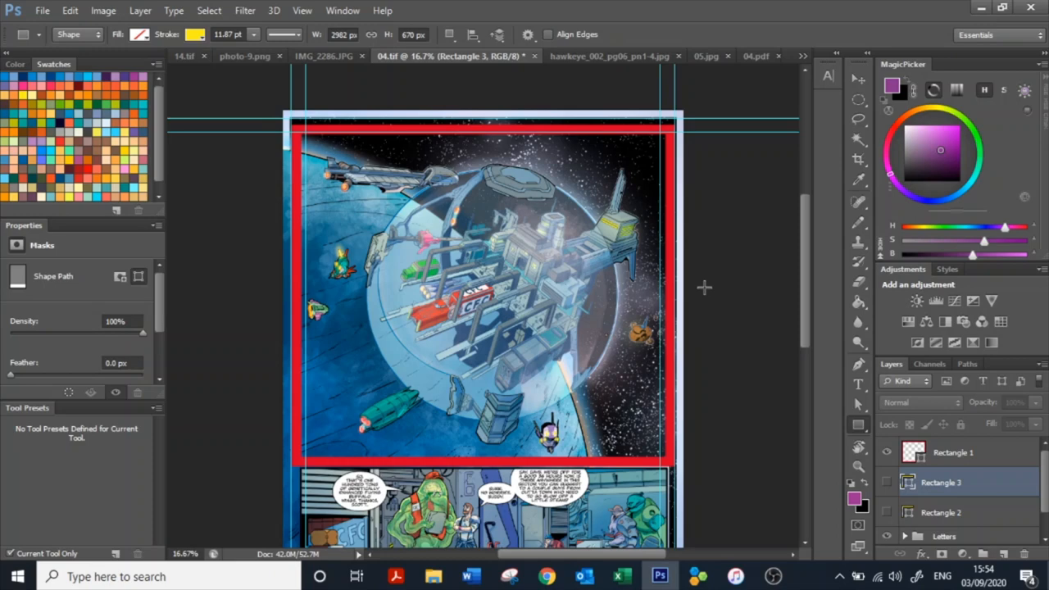
{"action": "scroll", "scroll_direction": "down", "scroll_amount": 3}
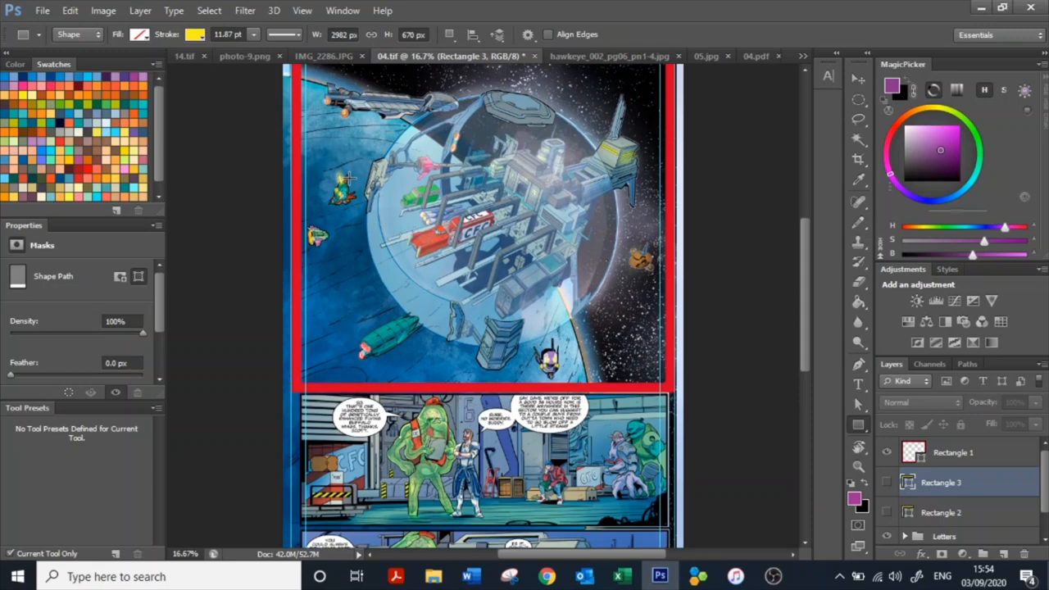
{"action": "scroll", "scroll_direction": "down", "scroll_amount": 3}
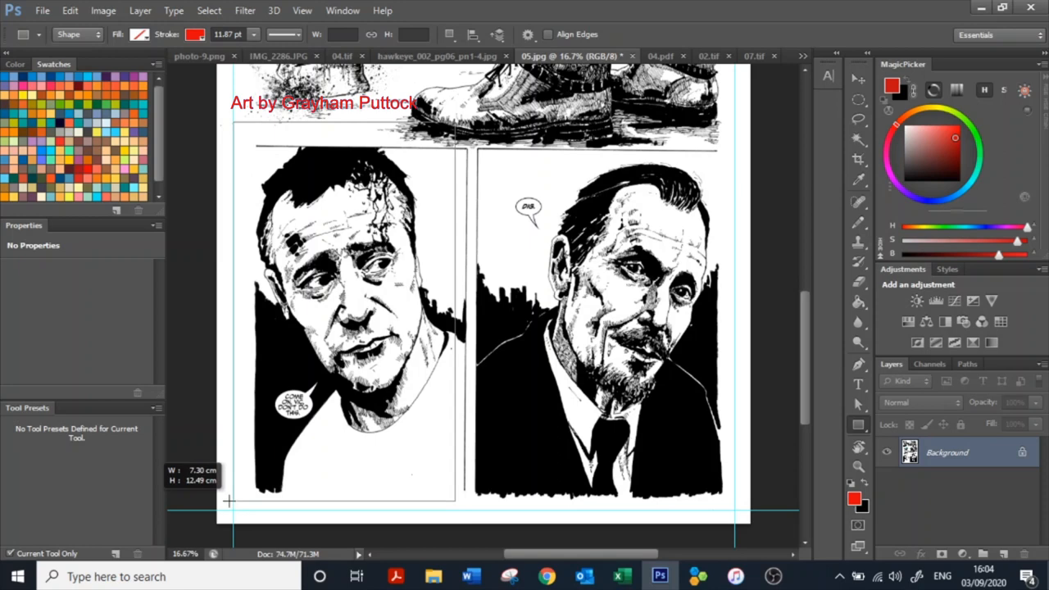
- Drag a red rectangle around the left close-up face panel on page 05
{"action": "left_click_drag", "start_coordinate": [463, 123], "coordinate": [709, 488]}
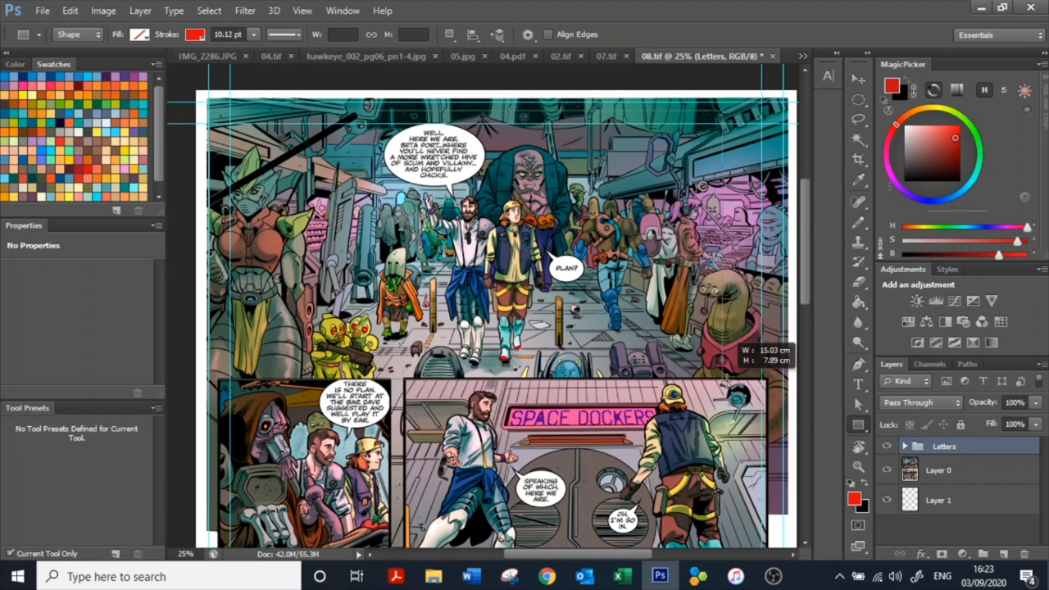
- Drag a red rectangle over the wide crowd panel at the top of page 08
{"action": "left_click_drag", "start_coordinate": [209, 119], "coordinate": [767, 386]}
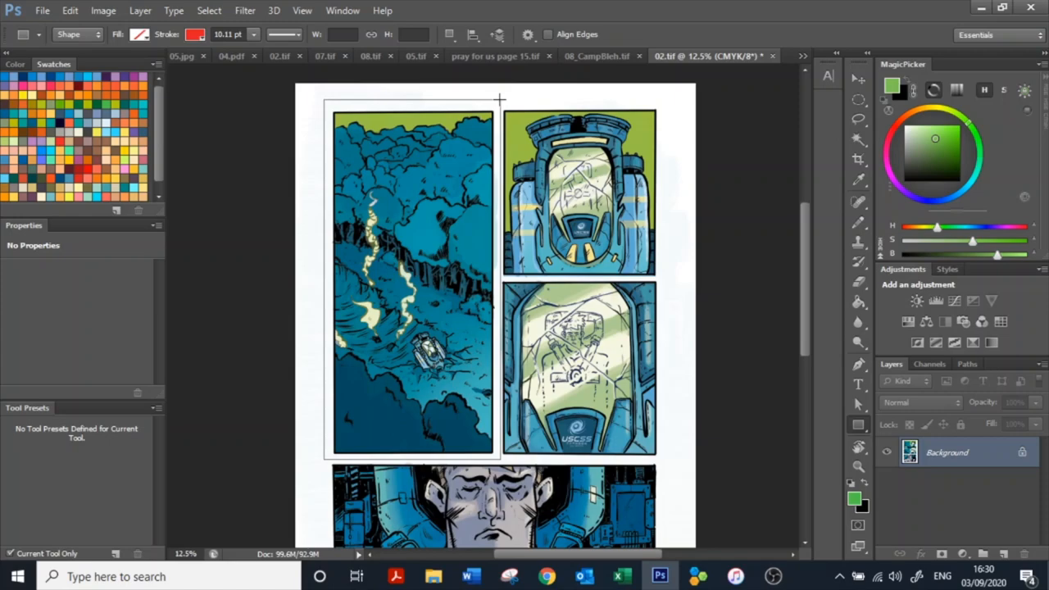
- Switch to 08_CampBleh.tif and draw a yellow rectangle around the two-hands panel
{"action": "left_click", "coordinate": [597, 54]}
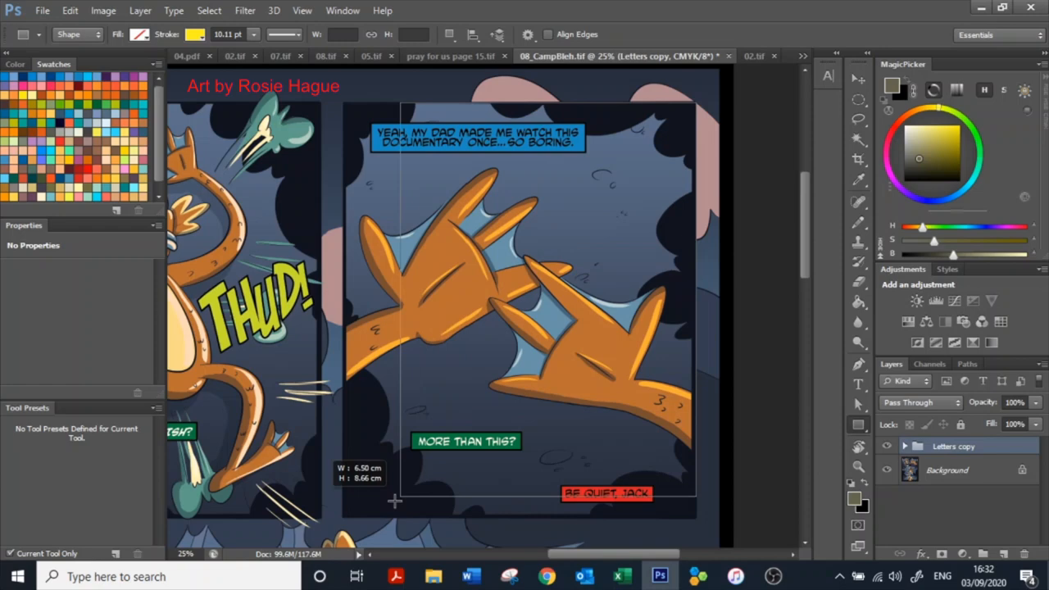
{"action": "left_click_drag", "start_coordinate": [341, 111], "coordinate": [701, 521]}
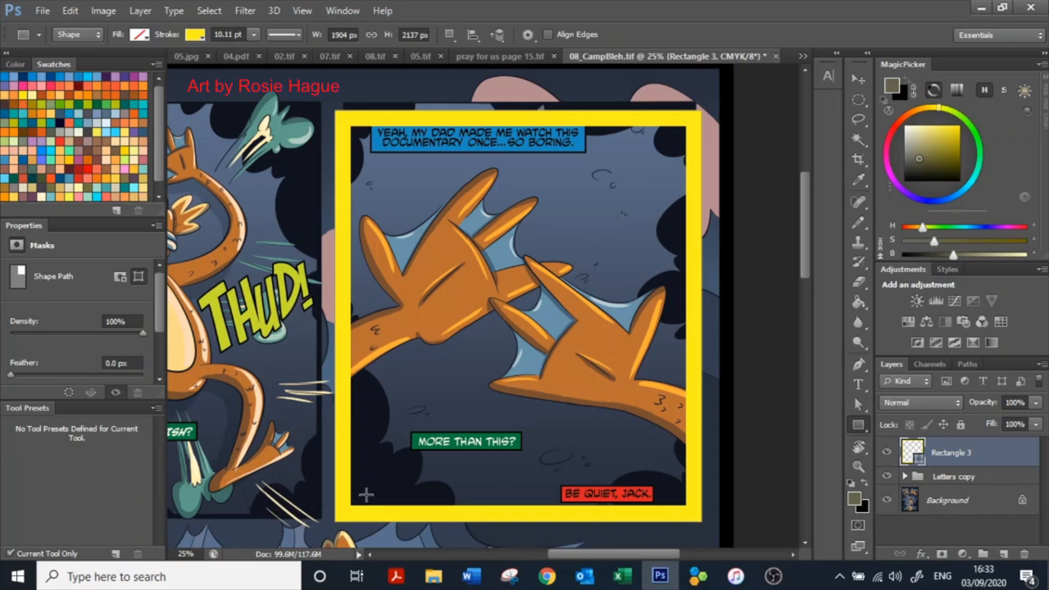